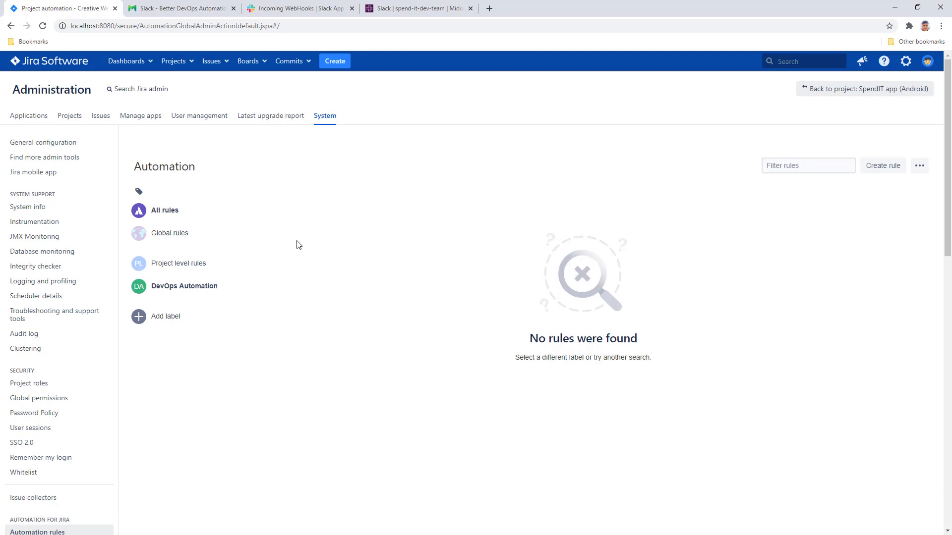
# - Review the Slack notification docs and incoming webhook config, then return to Jira automation
pyautogui.click(185, 8)
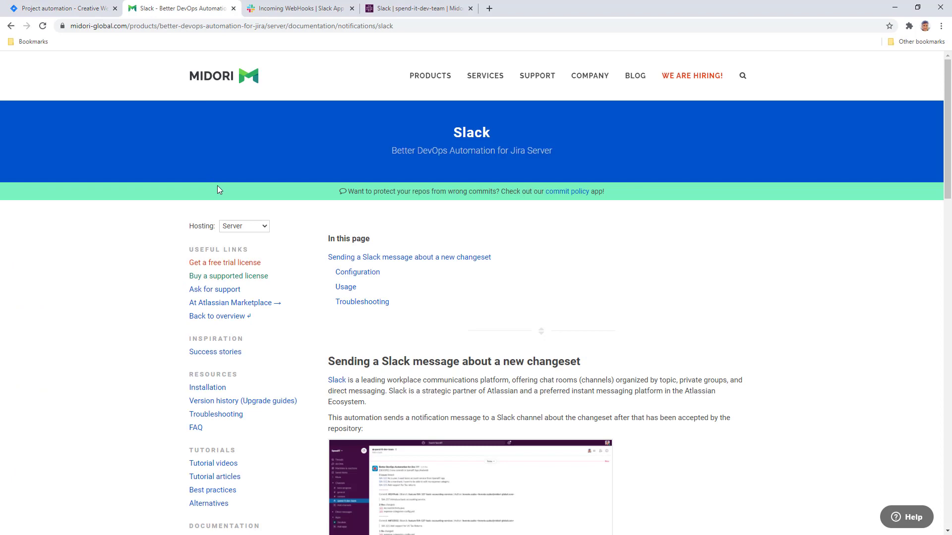
pyautogui.click(302, 8)
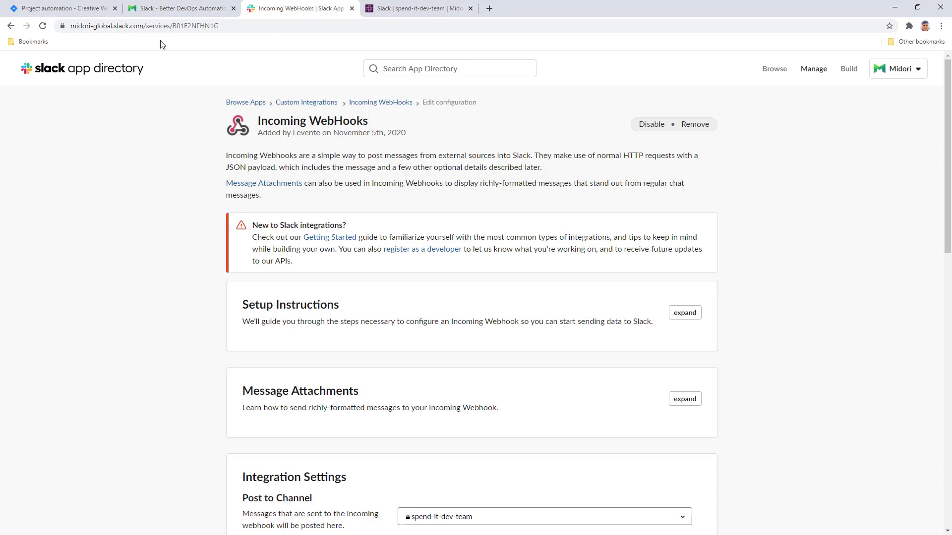
pyautogui.click(59, 8)
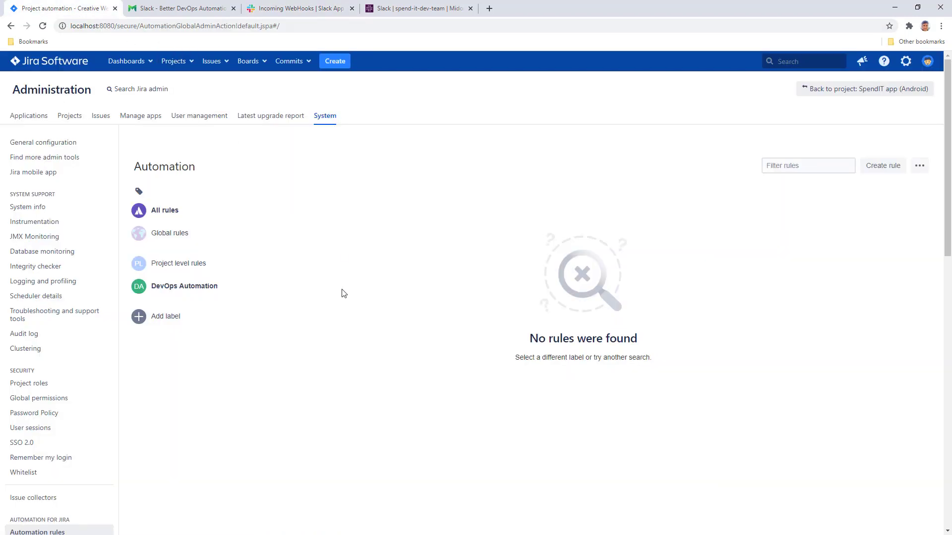
pyautogui.moveTo(347, 287)
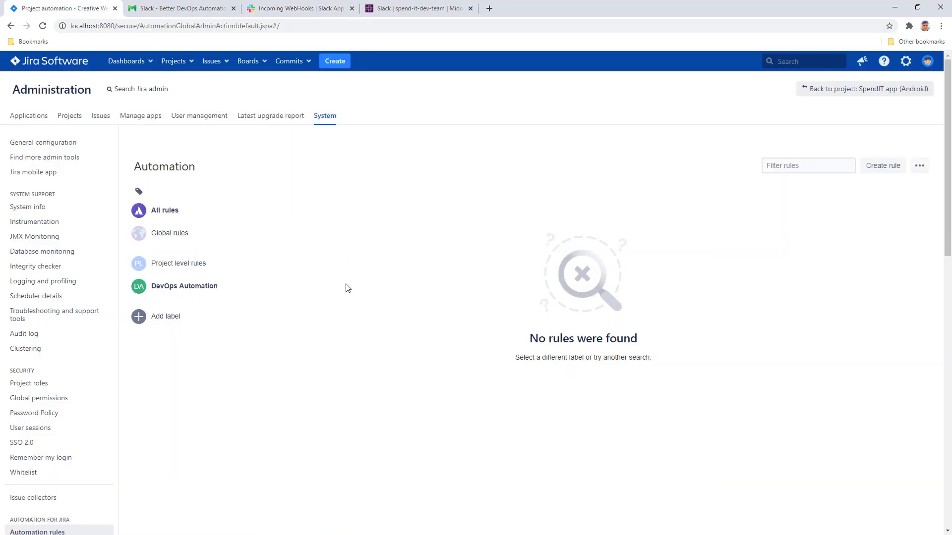
# - Create a new rule with the DevOps 'Changeset accepted' trigger
pyautogui.click(882, 165)
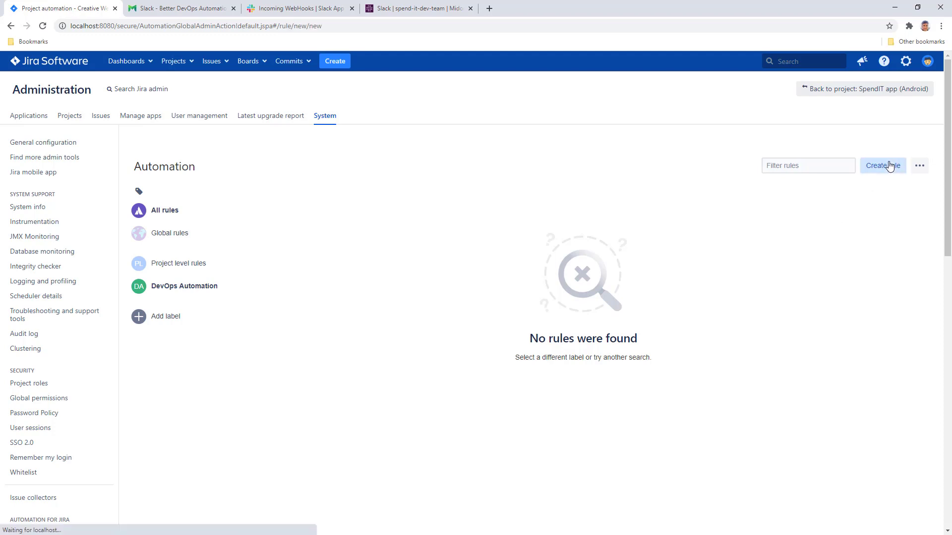
pyautogui.click(882, 166)
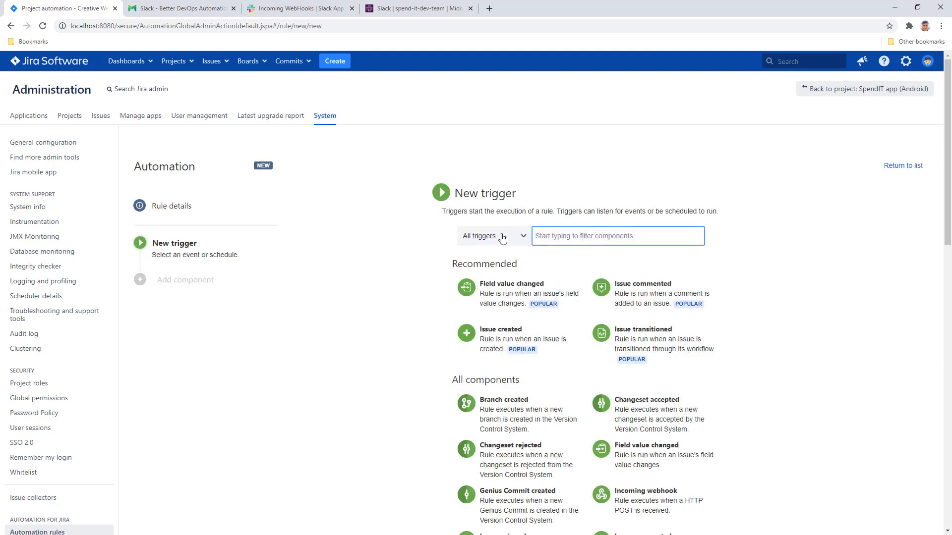
pyautogui.click(494, 236)
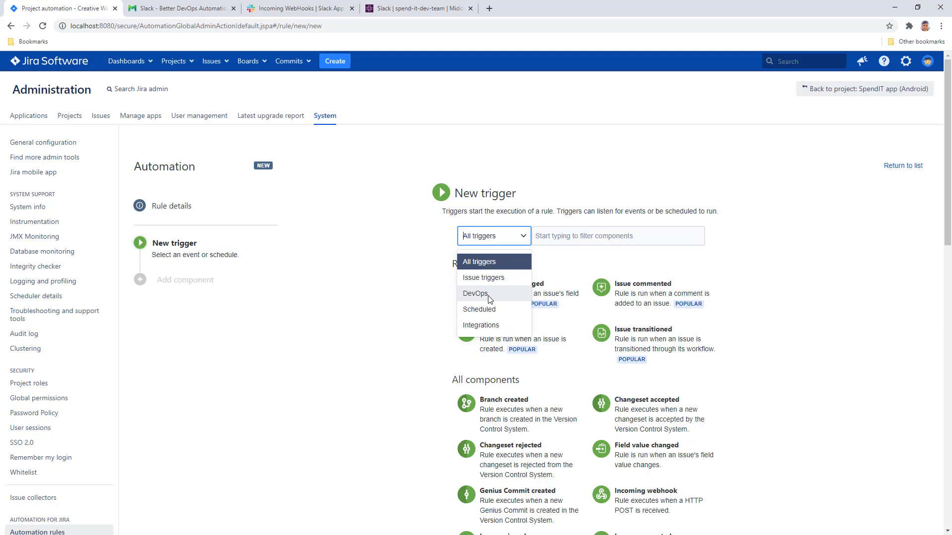
pyautogui.click(475, 294)
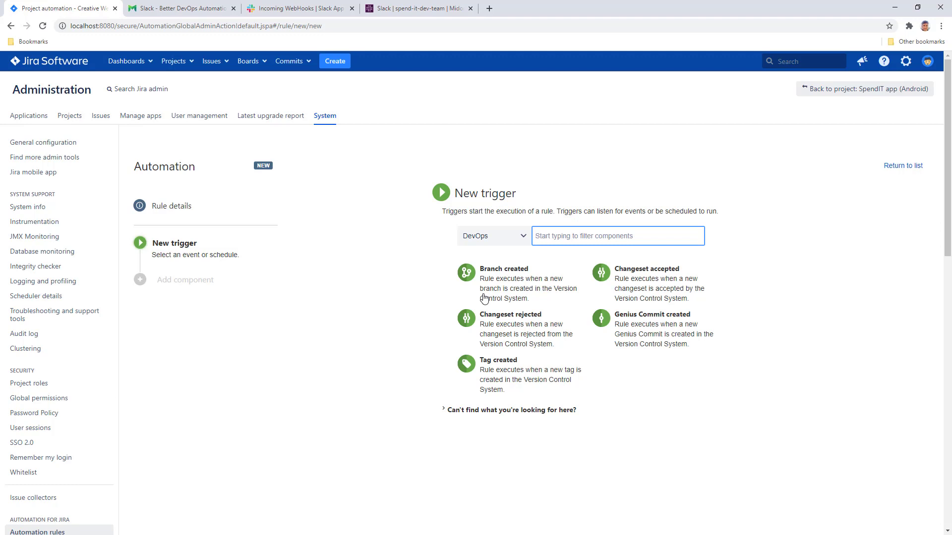
pyautogui.moveTo(490, 297)
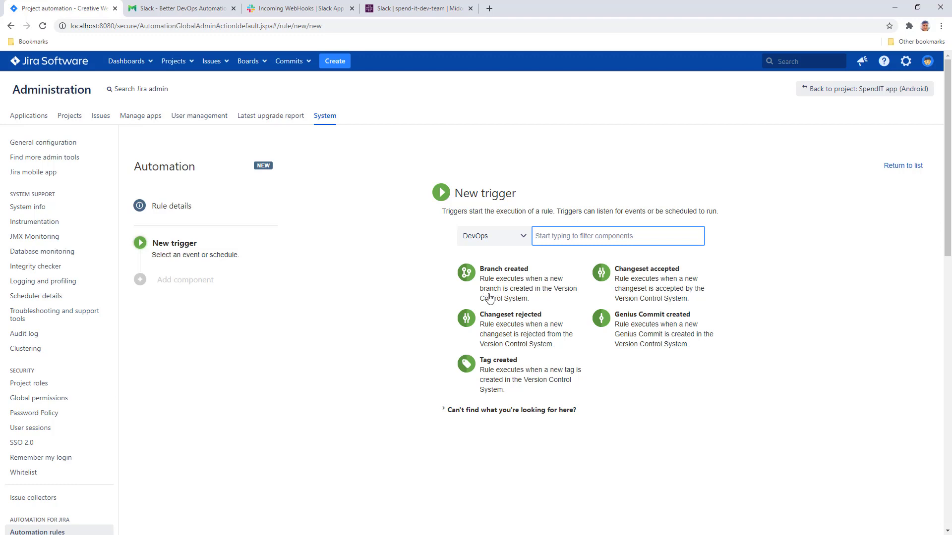
pyautogui.click(646, 268)
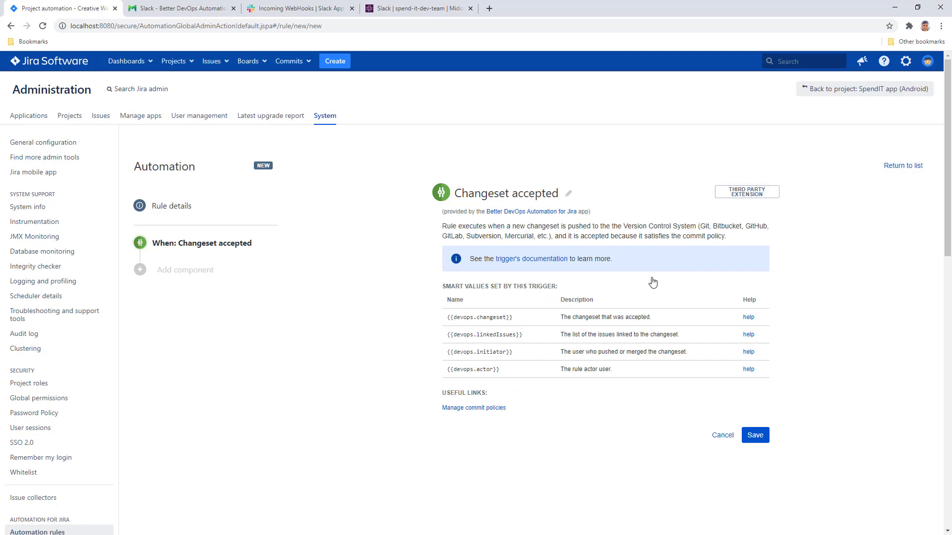
pyautogui.moveTo(444, 327)
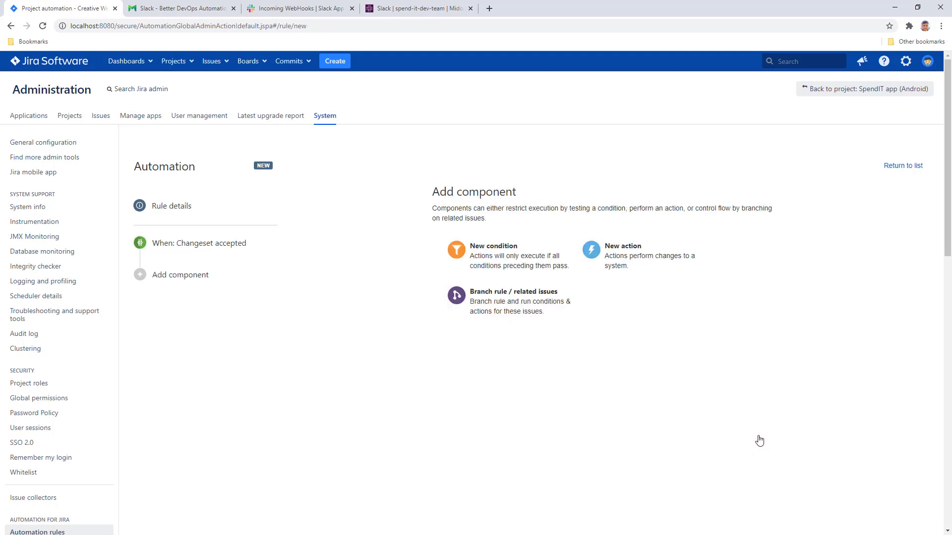
pyautogui.moveTo(761, 439)
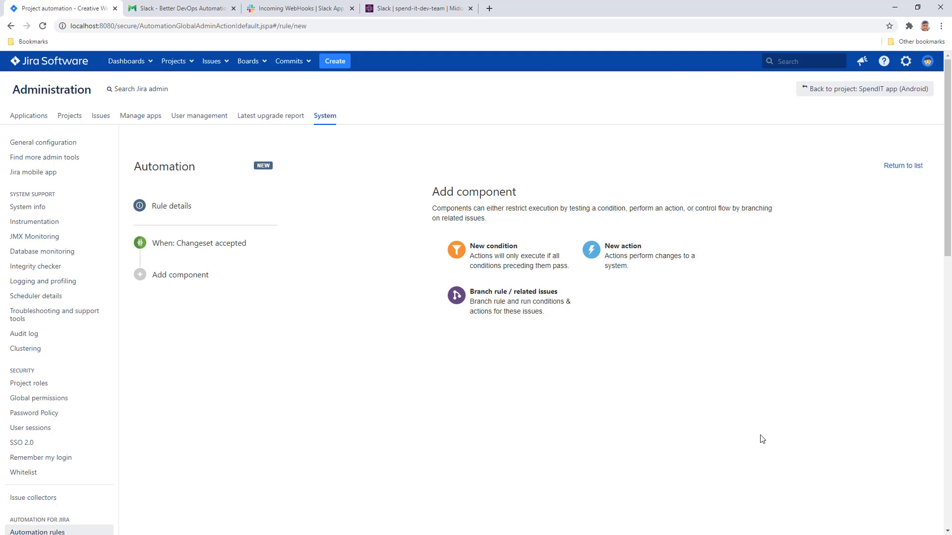
# - Add an Advanced compare condition after the trigger, ready to fill its first value
pyautogui.click(492, 256)
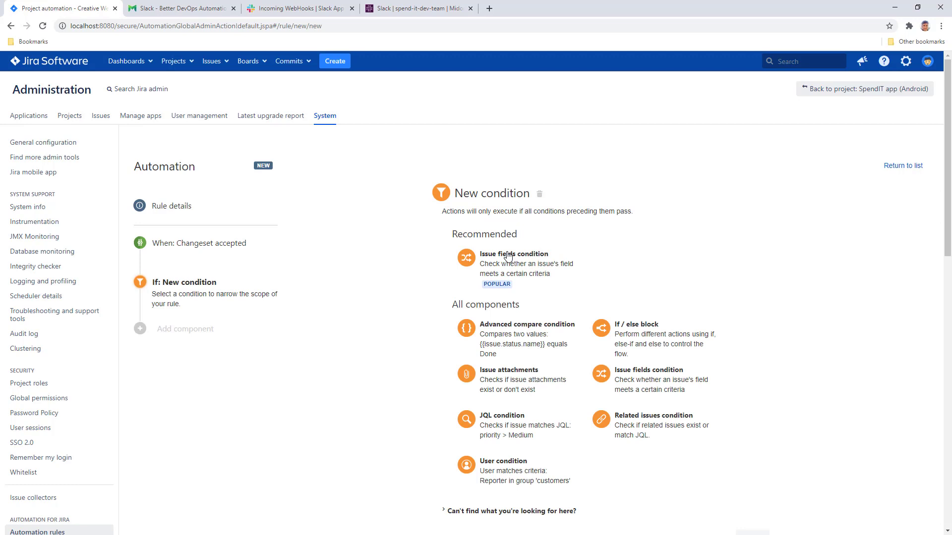
pyautogui.moveTo(529, 339)
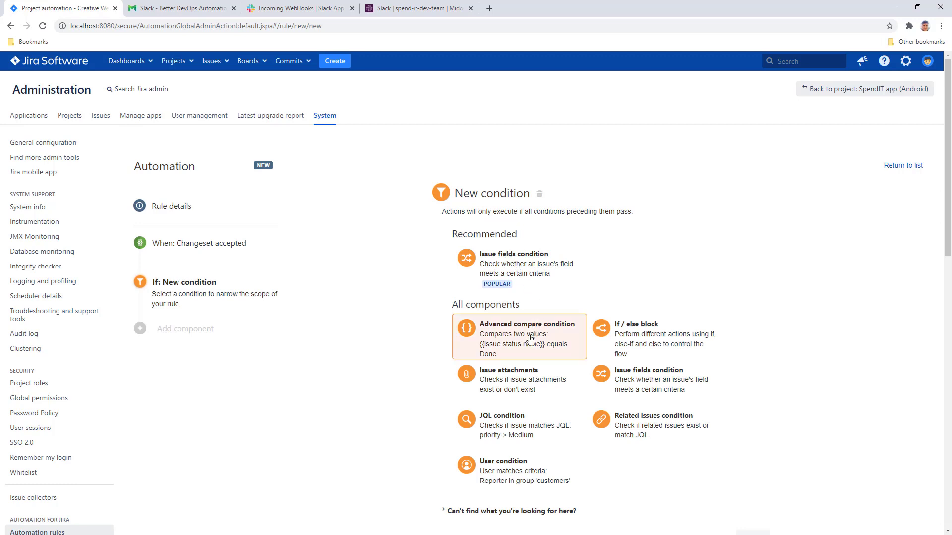
pyautogui.click(526, 325)
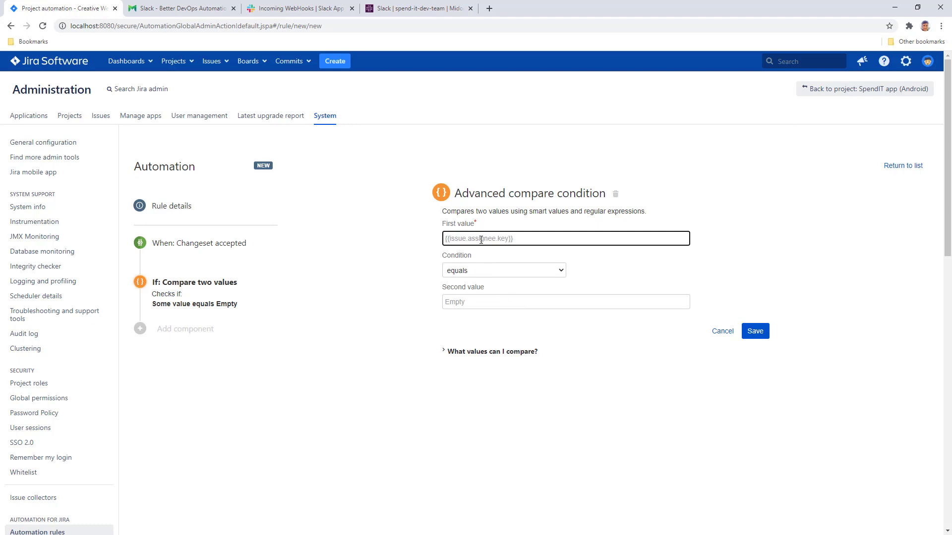
pyautogui.click(178, 8)
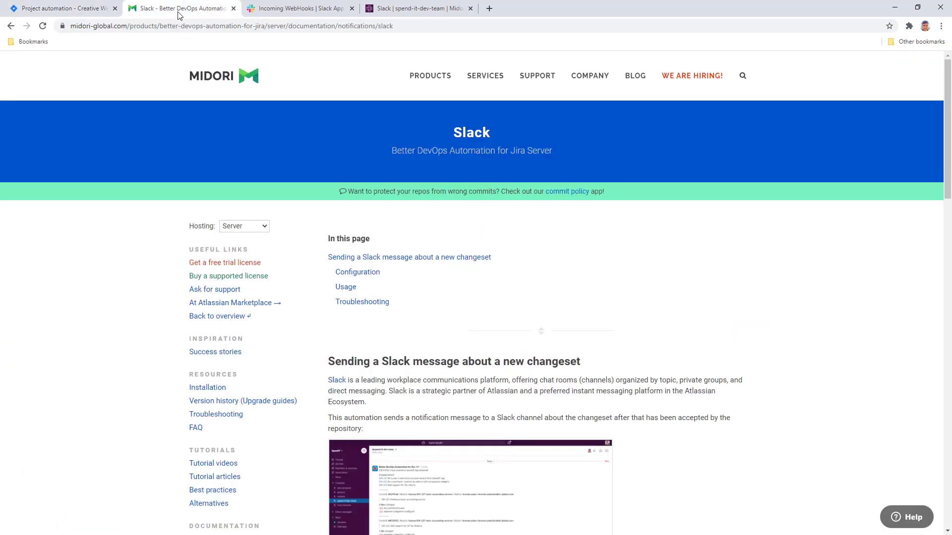
pyautogui.scroll(-3)
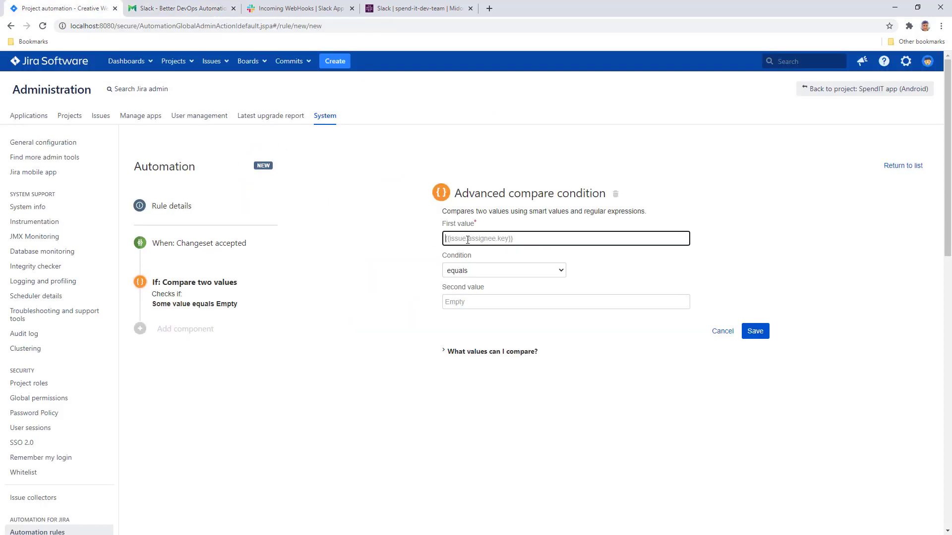
# - Save the condition {{devops.changeset.commits.size}} does not equal 0
pyautogui.write('{{devops.changeset.commits.size}}')
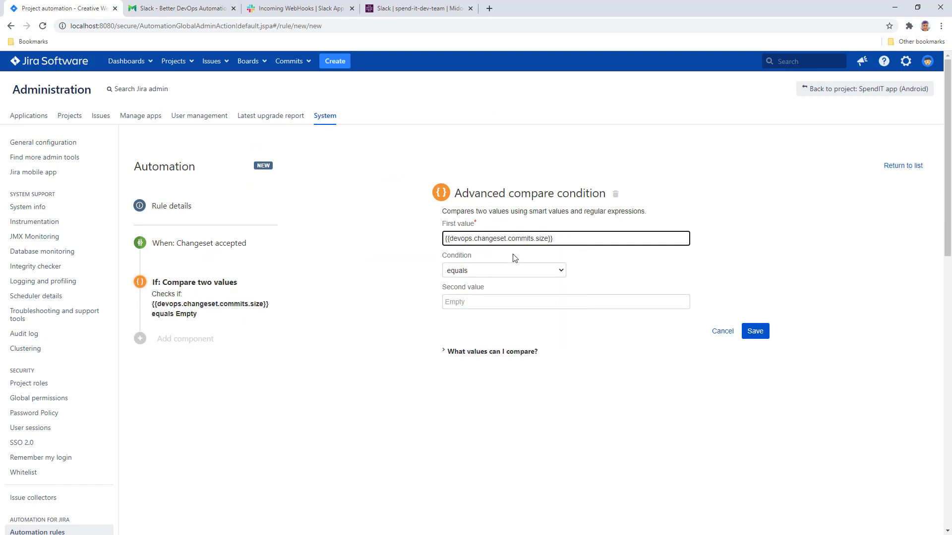
pyautogui.moveTo(533, 258)
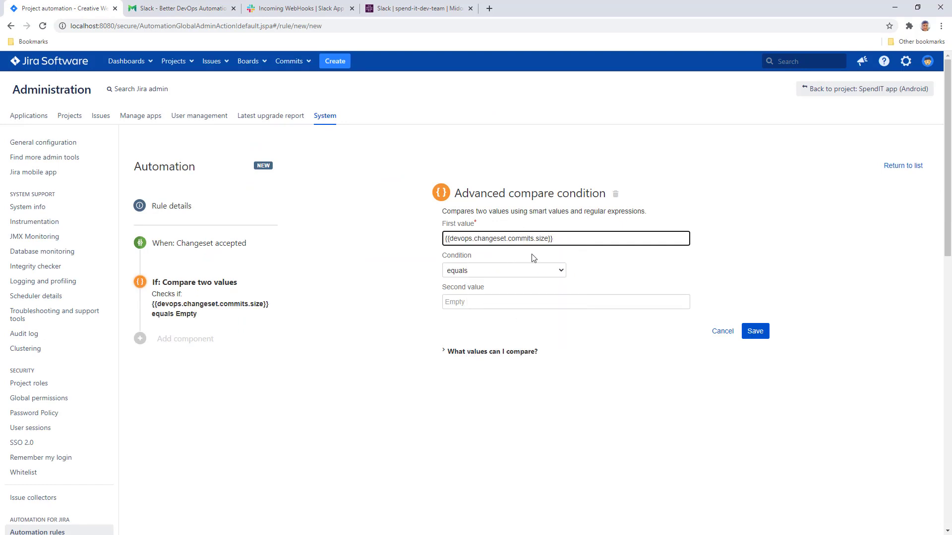
pyautogui.moveTo(529, 258)
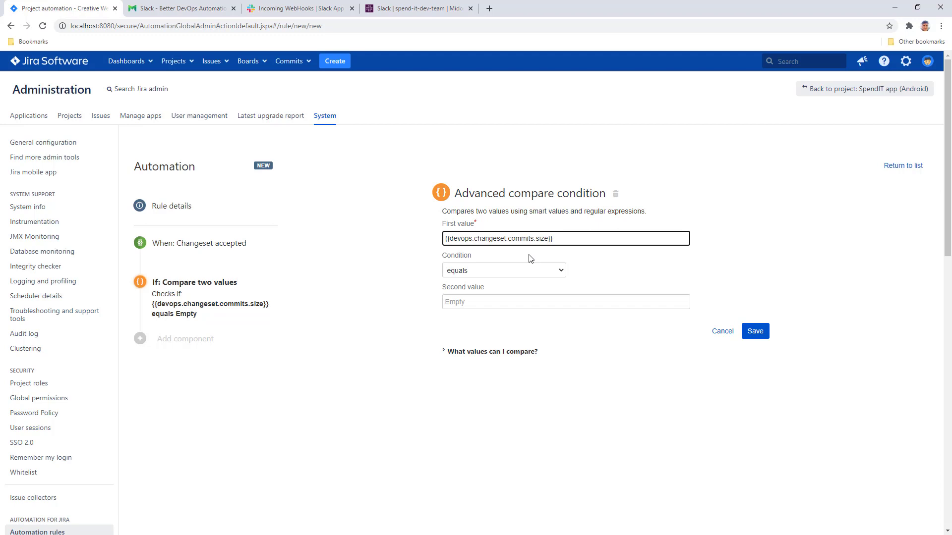
pyautogui.click(504, 269)
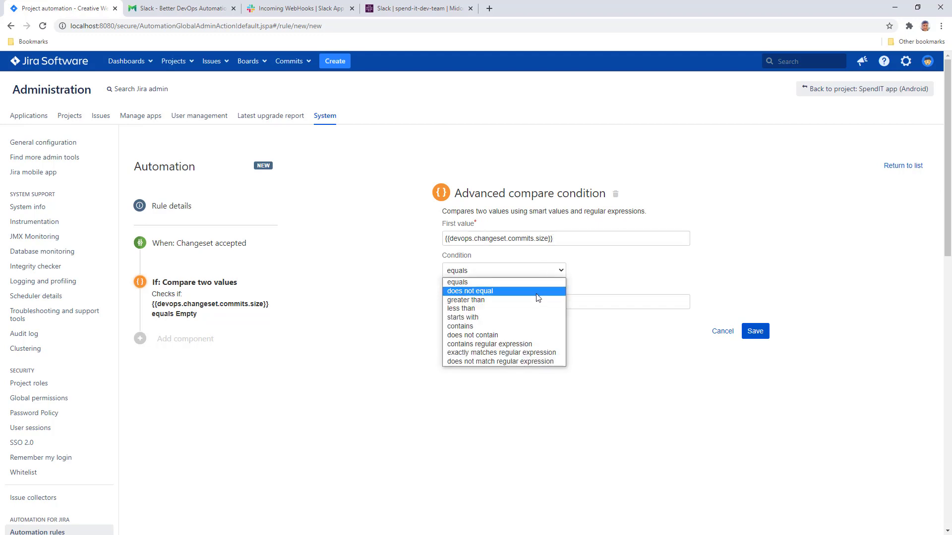
pyautogui.click(472, 291)
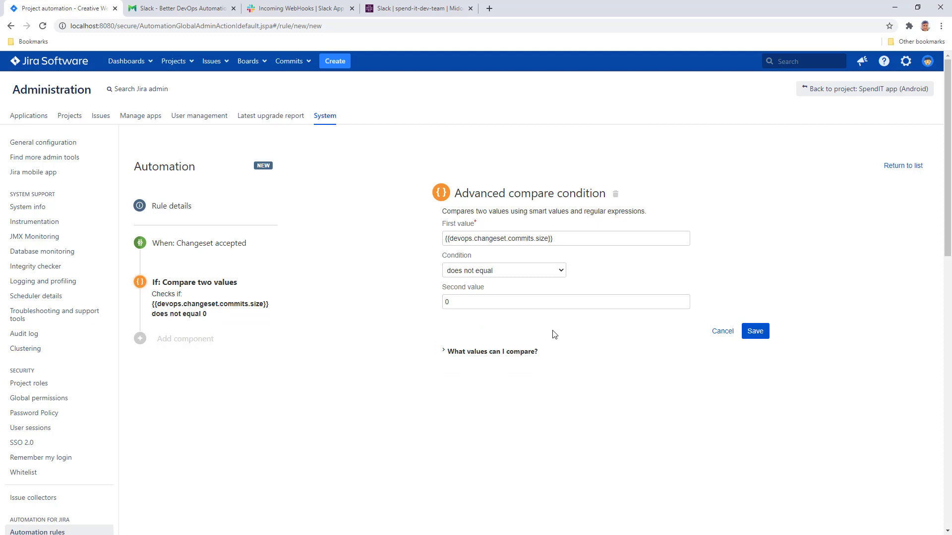
pyautogui.moveTo(759, 333)
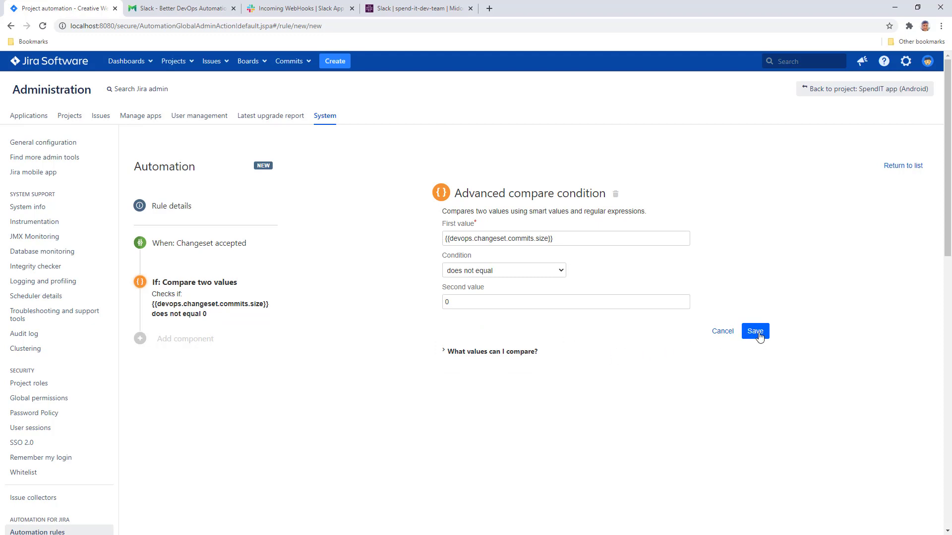
pyautogui.click(754, 331)
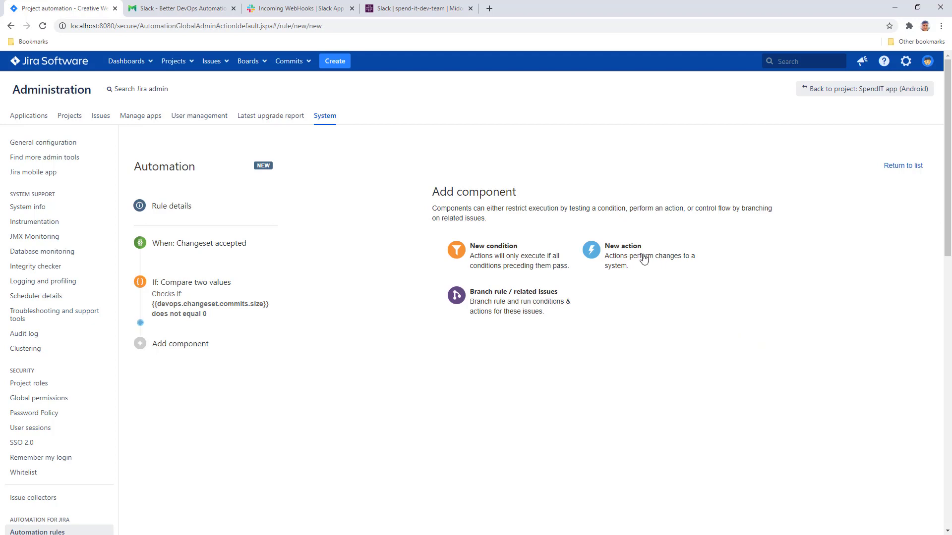
# - Add a Send Slack message action and go to Slack's Incoming WebHooks configuration page
pyautogui.click(623, 256)
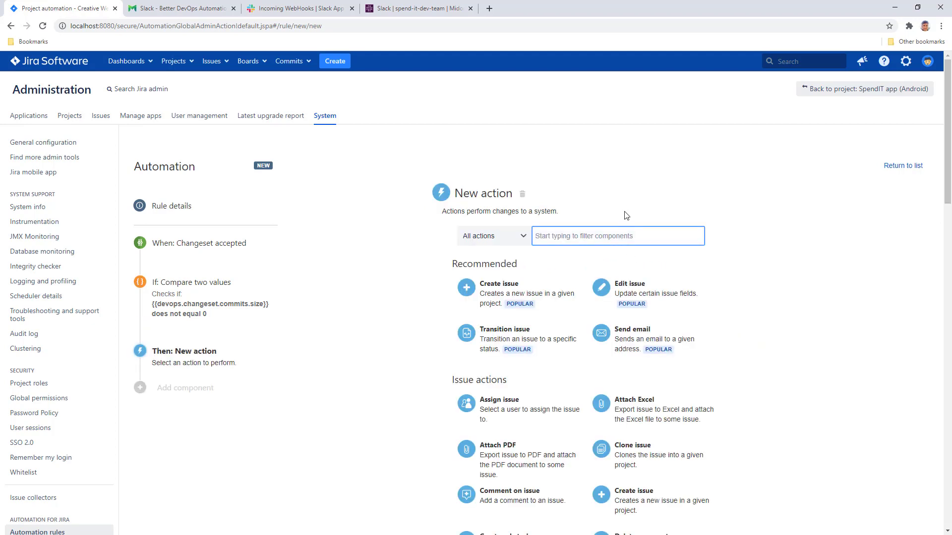
pyautogui.write('Sla')
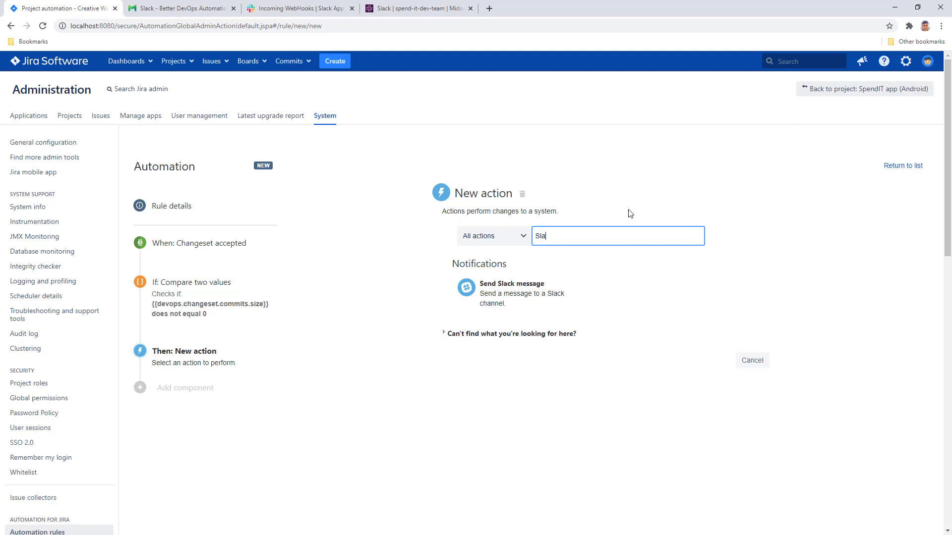
pyautogui.click(511, 293)
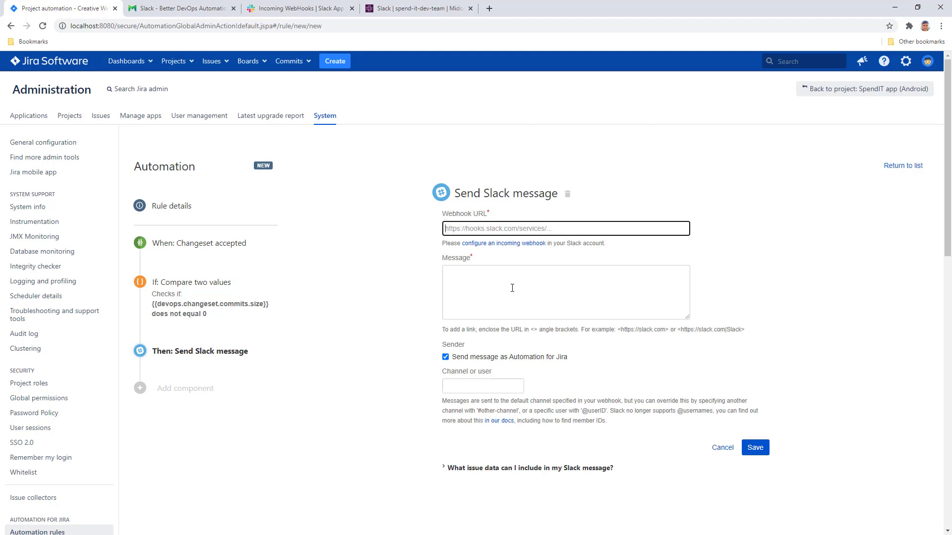
pyautogui.moveTo(541, 253)
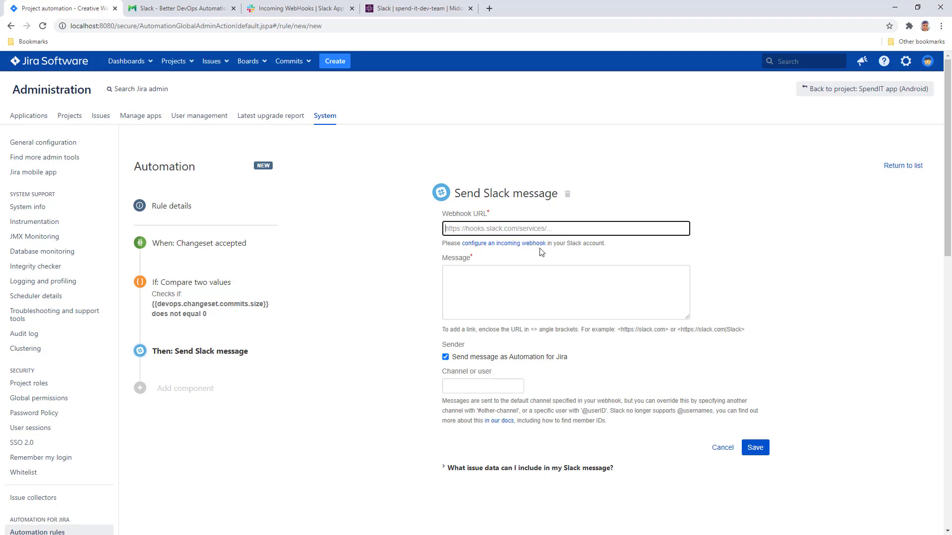
pyautogui.click(515, 228)
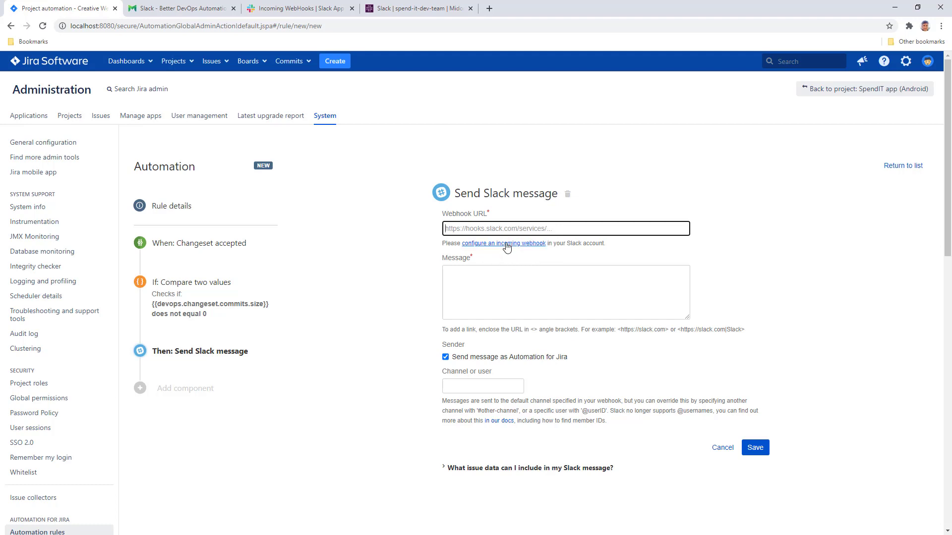
pyautogui.moveTo(513, 251)
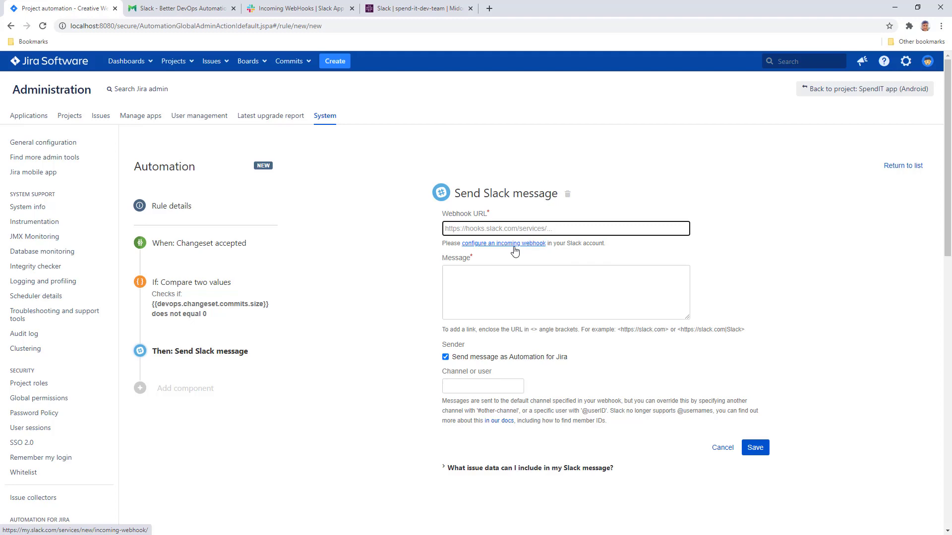
pyautogui.click(297, 8)
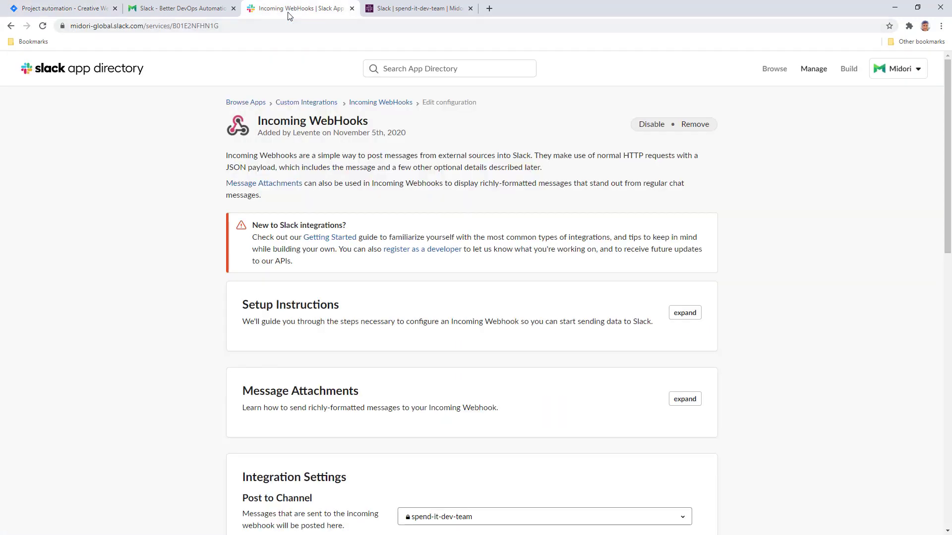
# - Copy the Slack incoming webhook URL into the action's Webhook URL and enlarge the message box
pyautogui.scroll(-3)
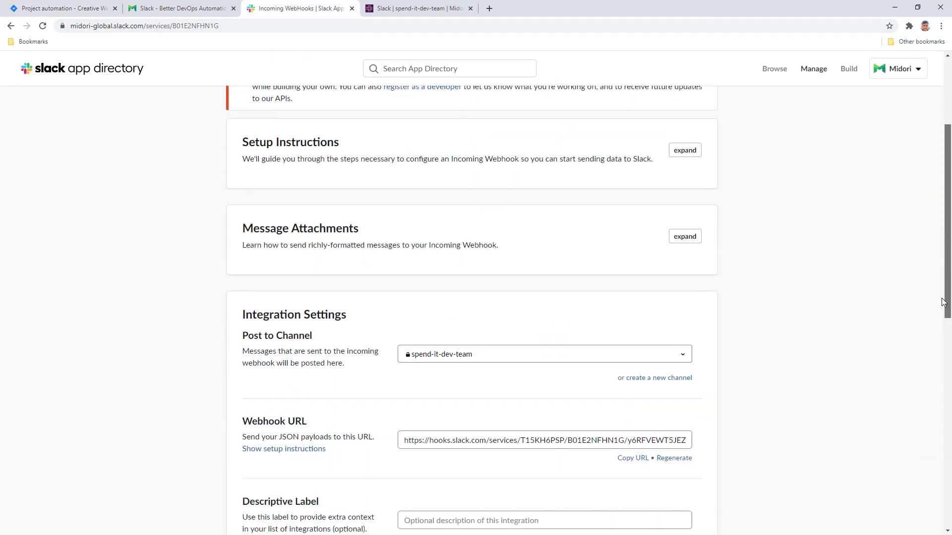
pyautogui.click(630, 458)
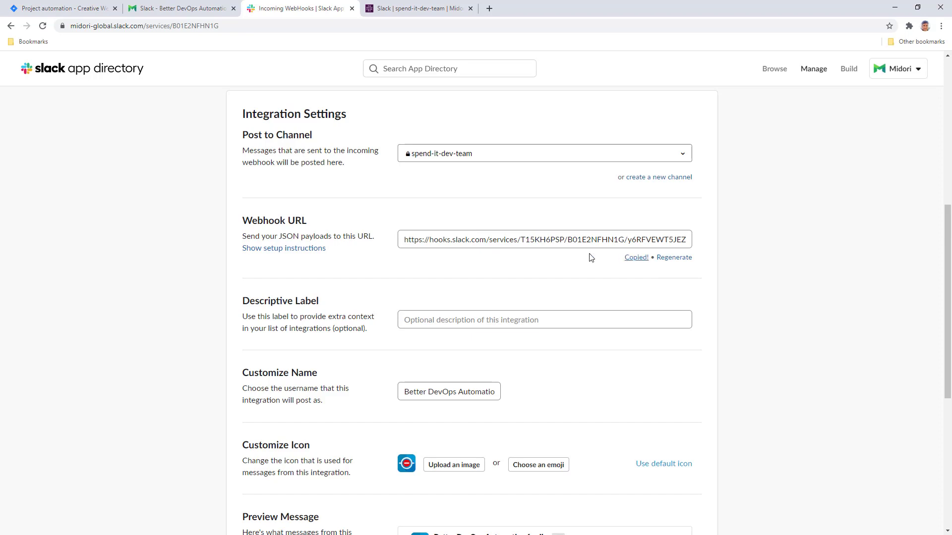
pyautogui.click(59, 7)
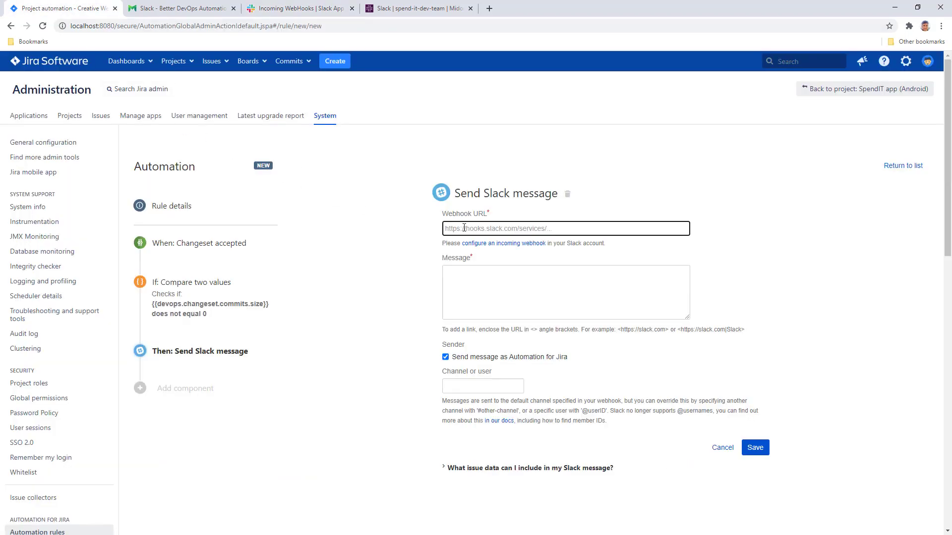
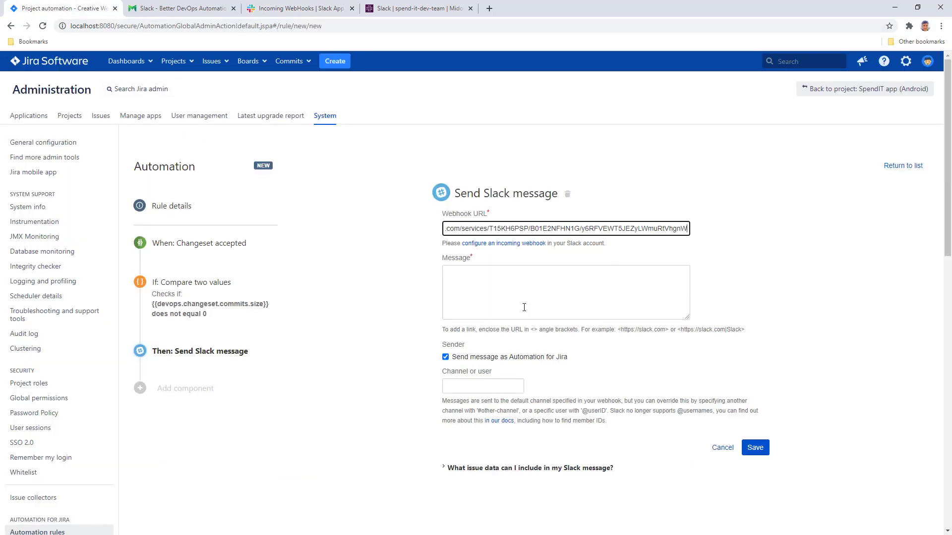
pyautogui.moveTo(587, 325)
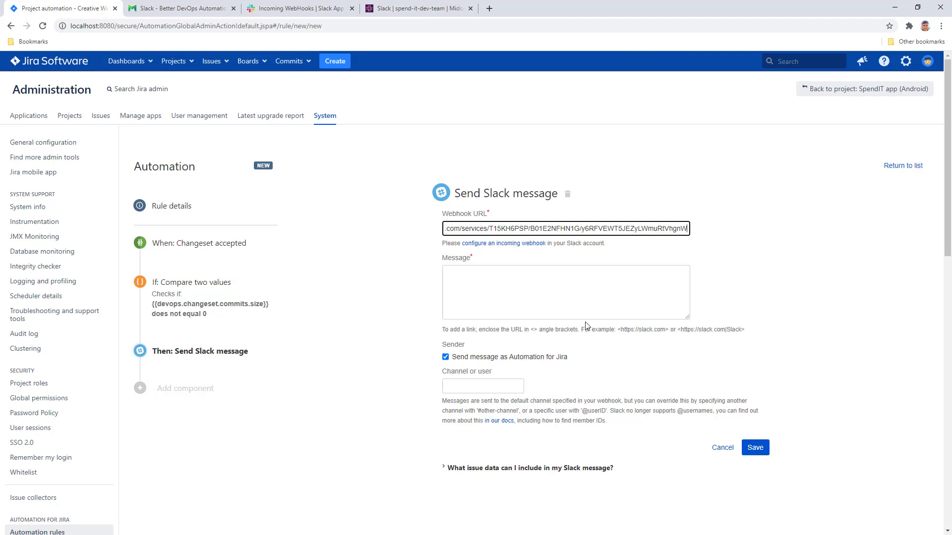
pyautogui.moveTo(688, 326); pyautogui.dragTo(688, 375)
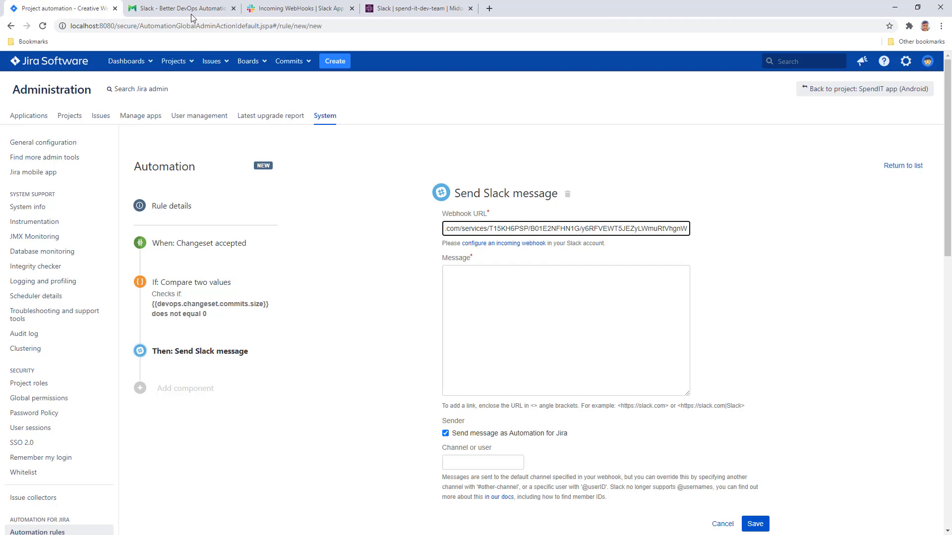
pyautogui.click(184, 8)
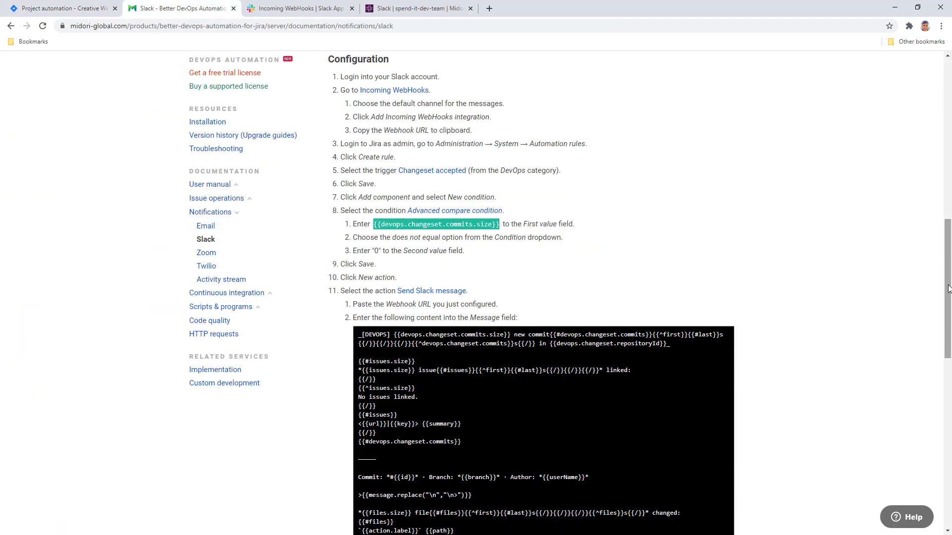
# - Copy the documented commit-details message template from step 11 back into the Jira Message field
pyautogui.scroll(-3)
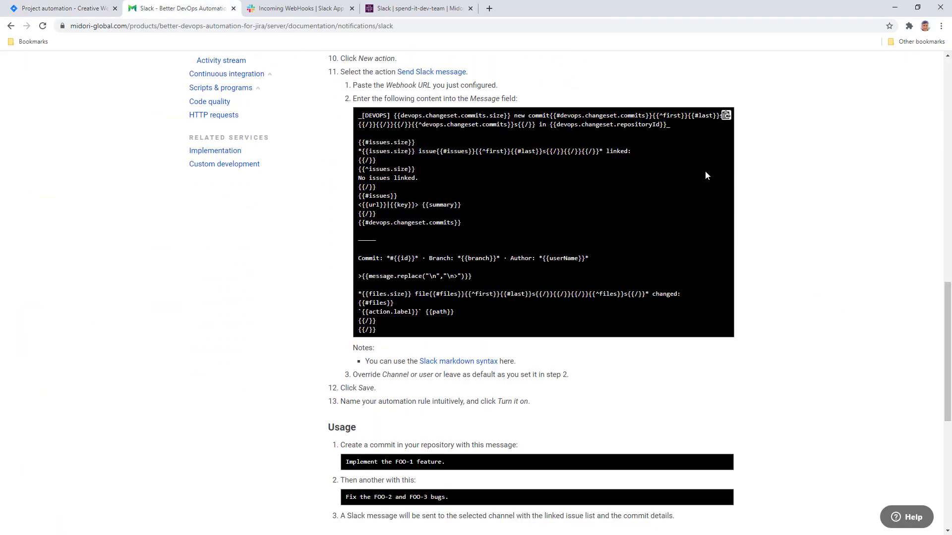
pyautogui.moveTo(709, 110)
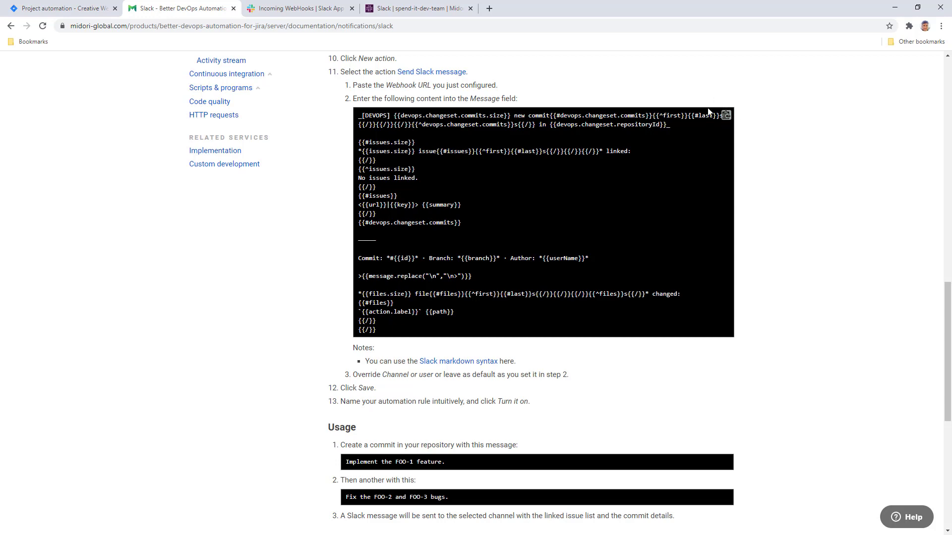
pyautogui.moveTo(687, 168)
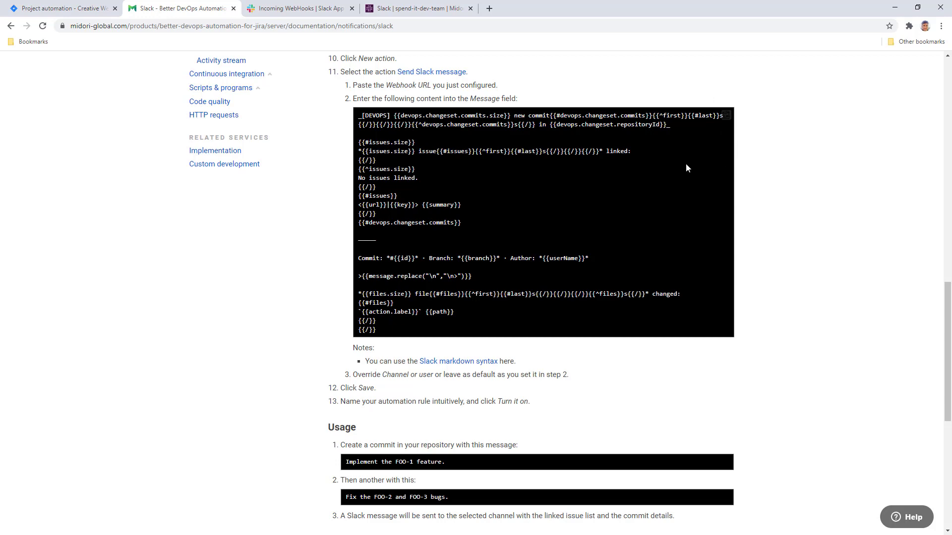
pyautogui.click(60, 8)
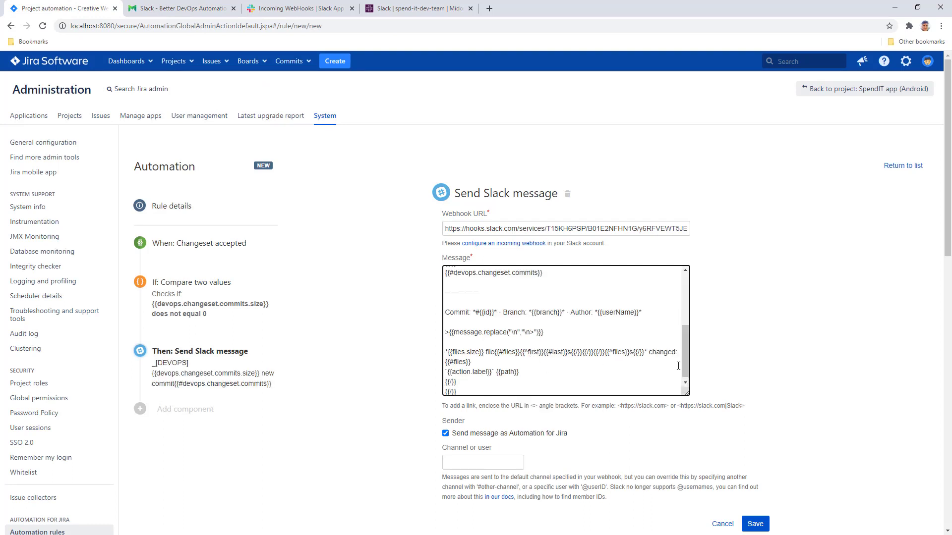
# - Review the message template's placeholders and commits loop, saving the Slack action as the third step
pyautogui.scroll(-3)
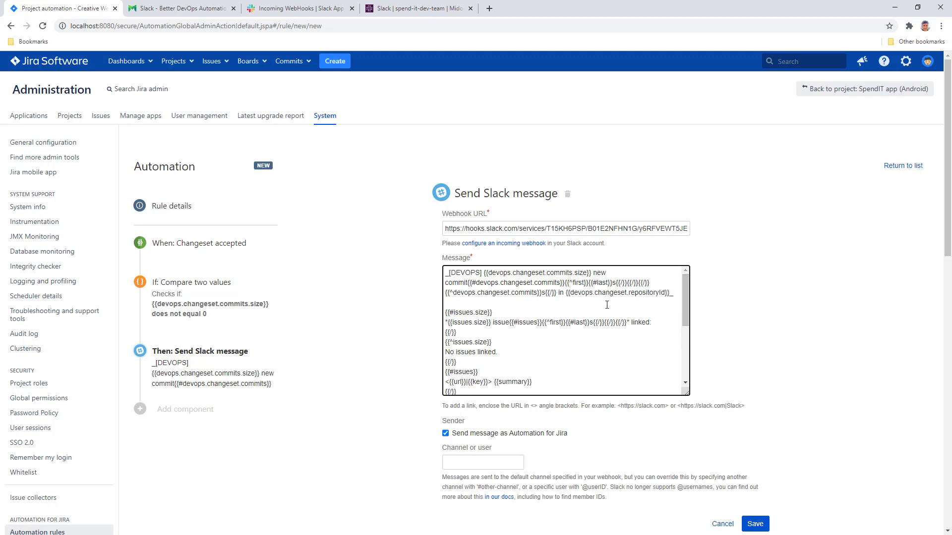
pyautogui.moveTo(620, 312)
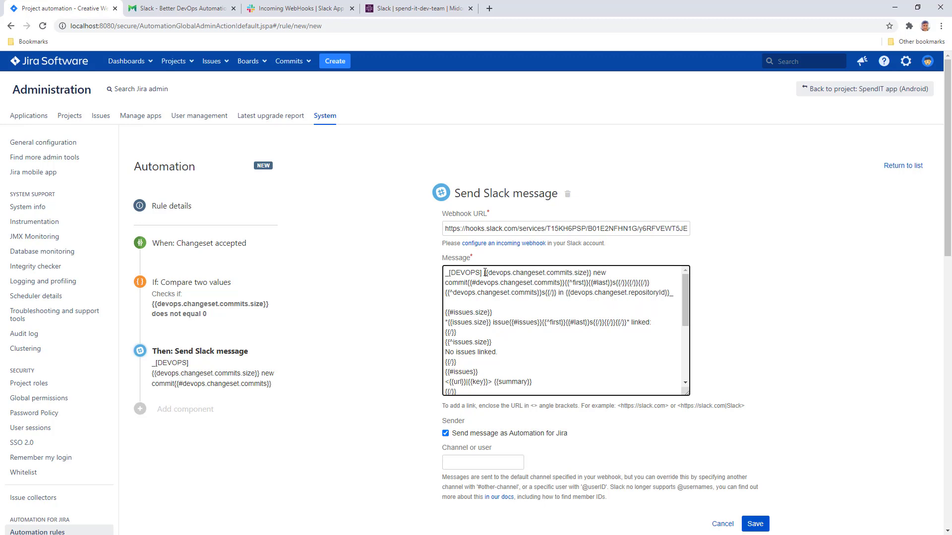
pyautogui.doubleClick(535, 273)
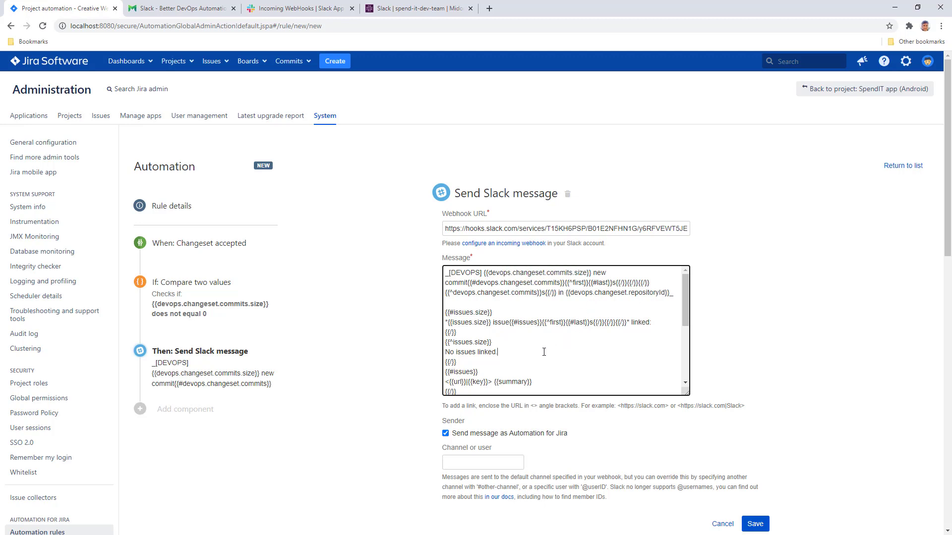
pyautogui.scroll(-3)
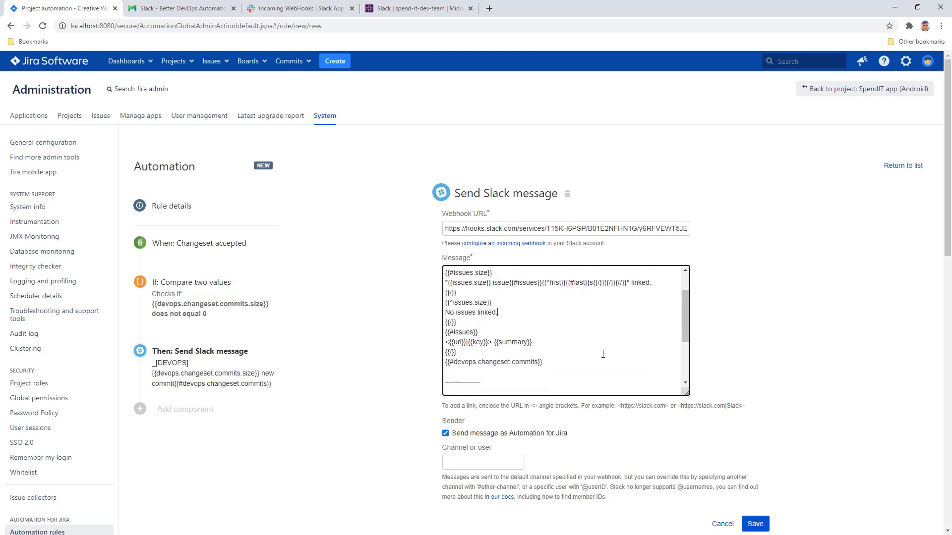
pyautogui.doubleClick(494, 362)
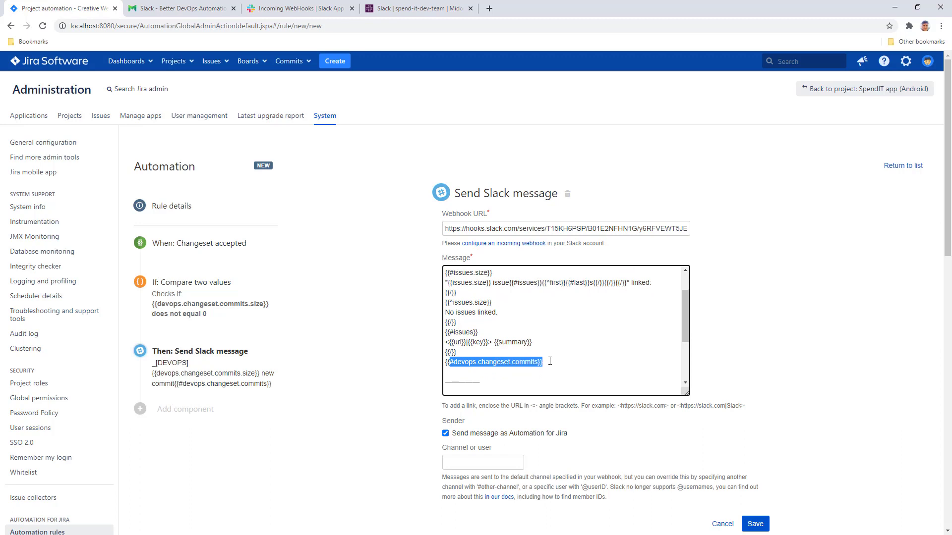
pyautogui.scroll(-3)
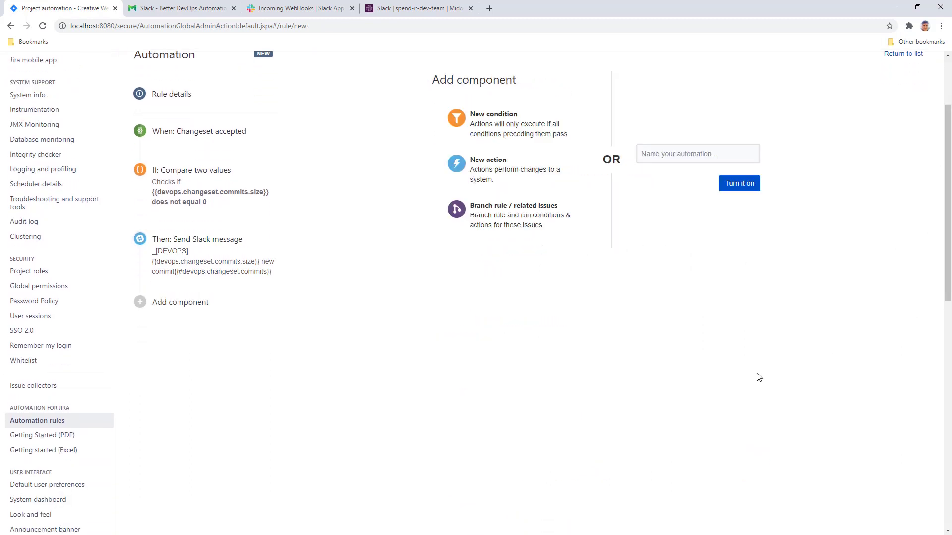
# - Name the rule 'Send Slack message on accepted changeset' and turn it on
pyautogui.click(698, 152)
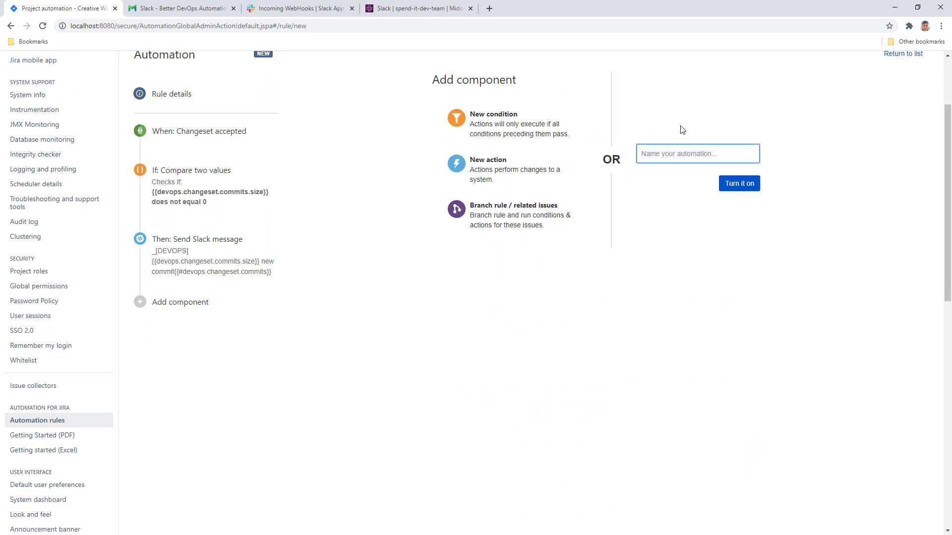
pyautogui.write('Send')
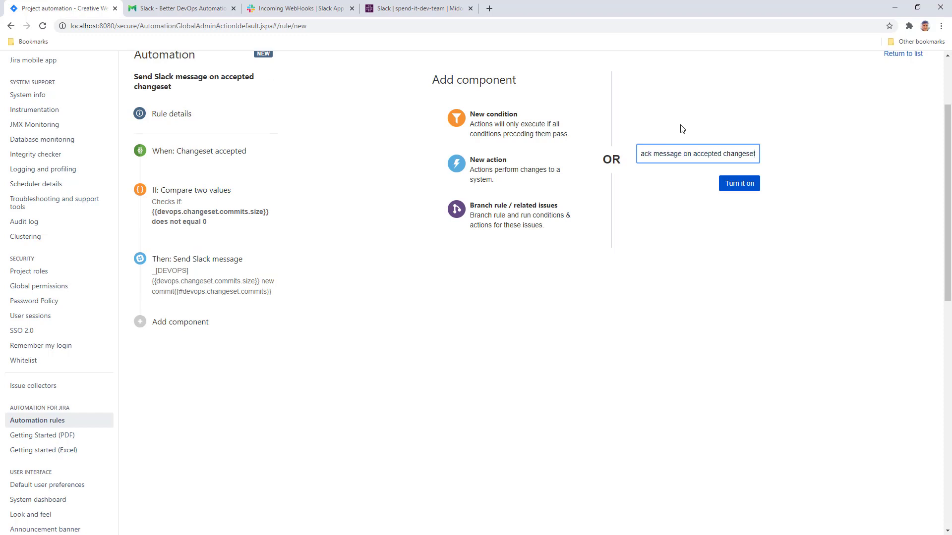
pyautogui.moveTo(745, 186)
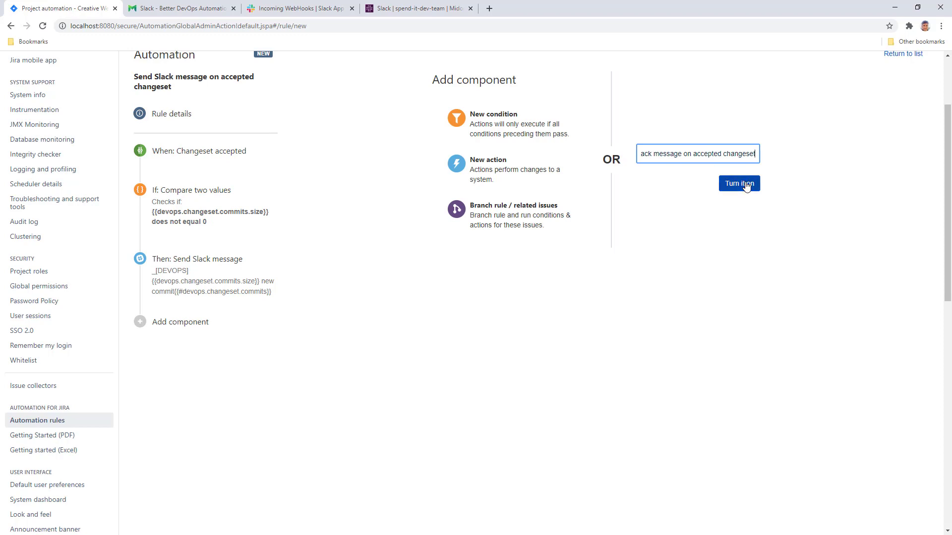
pyautogui.click(738, 183)
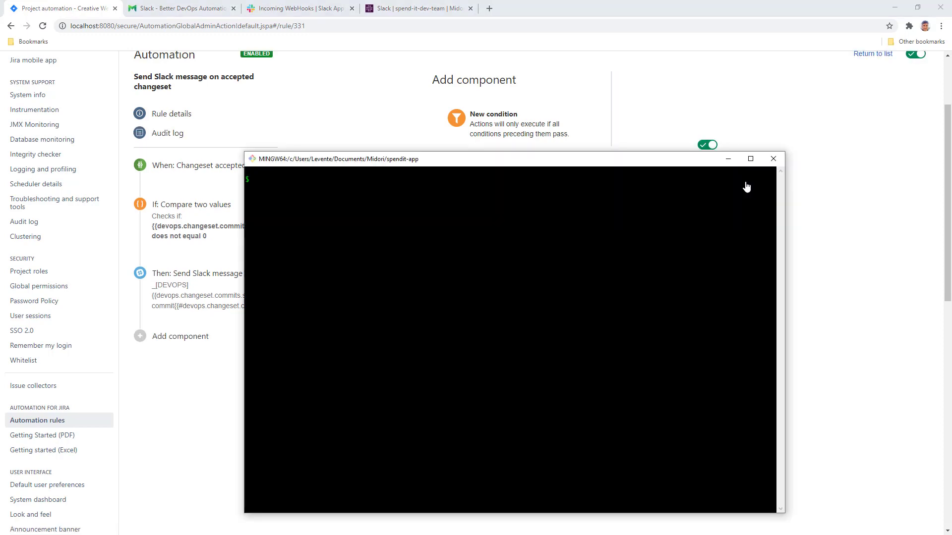
# - Commit "SIA-206 Fix bearer token", push it, and check the spend-it-dev-team Slack channel for the message
pyautogui.write('git status')
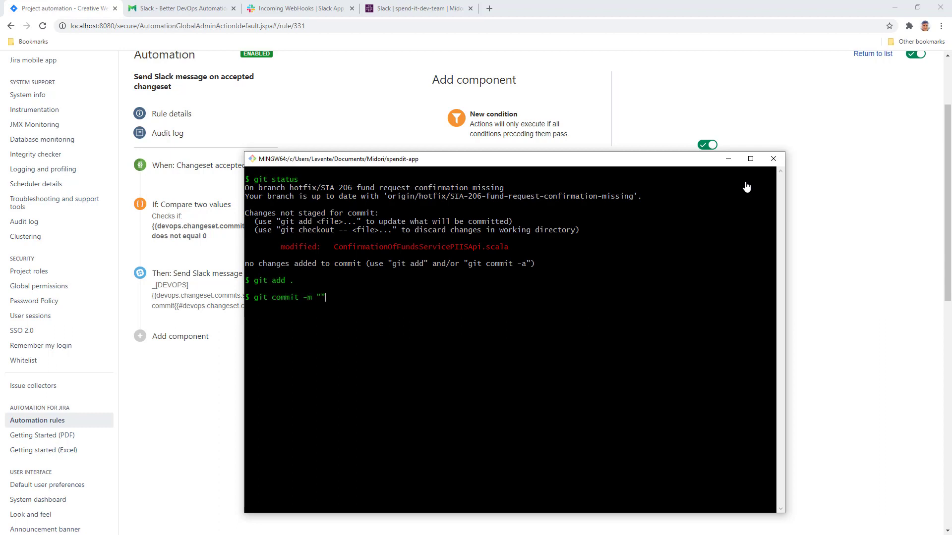
pyautogui.write('SIA-')
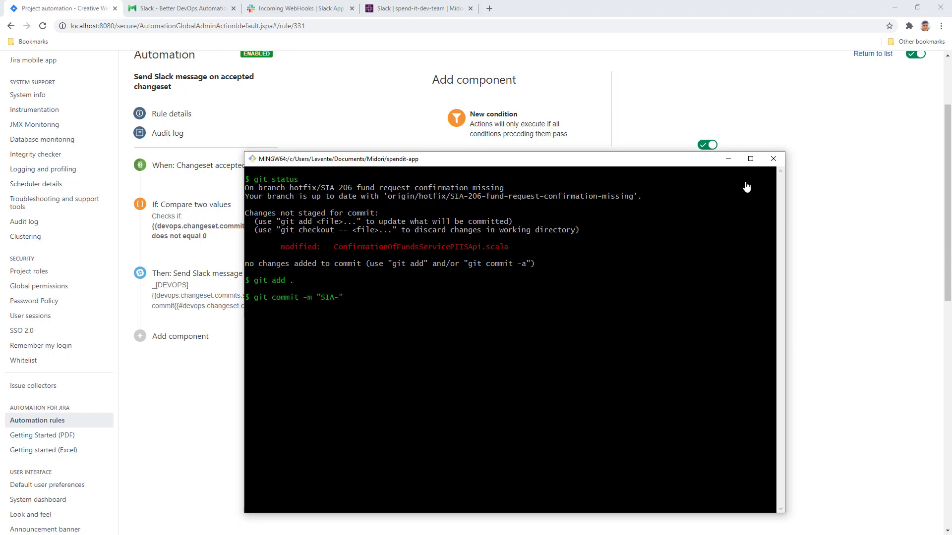
pyautogui.write('206')
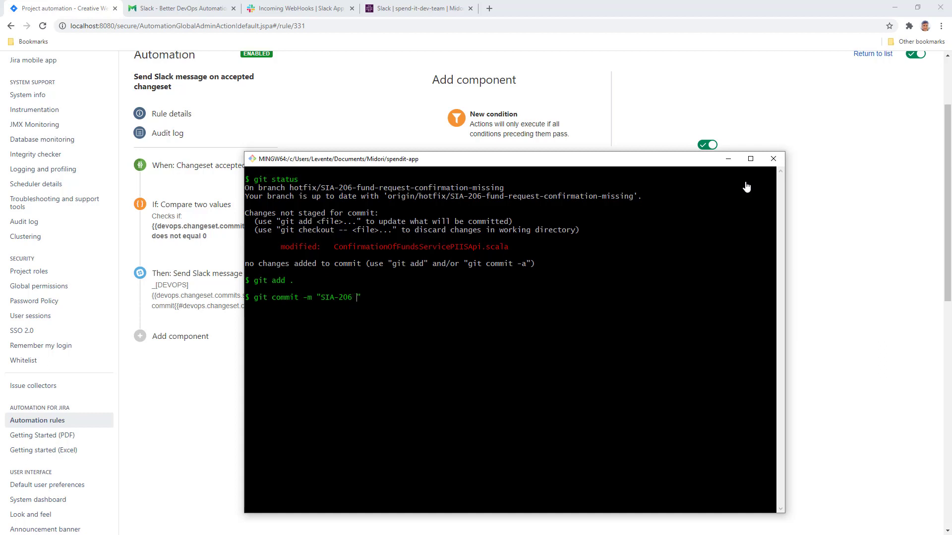
pyautogui.write('Fix')
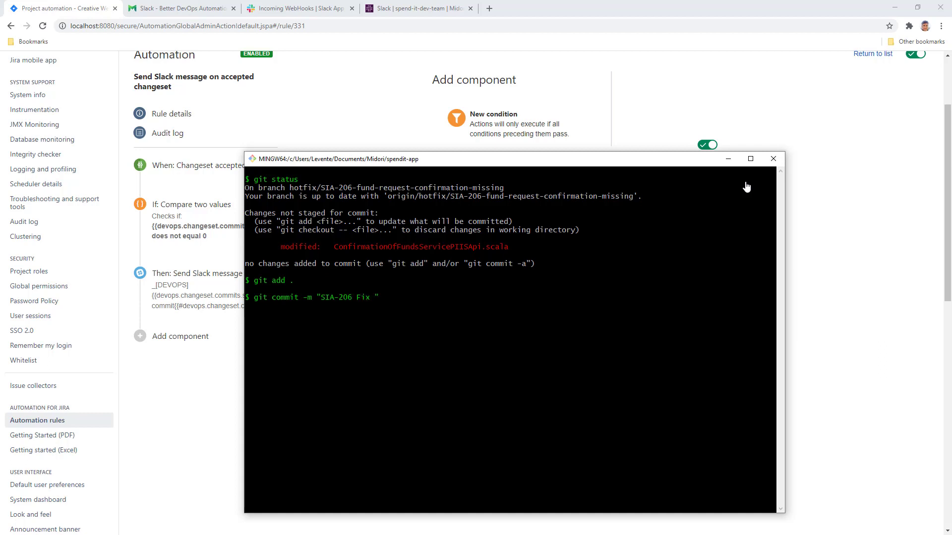
pyautogui.write('bearer tok')
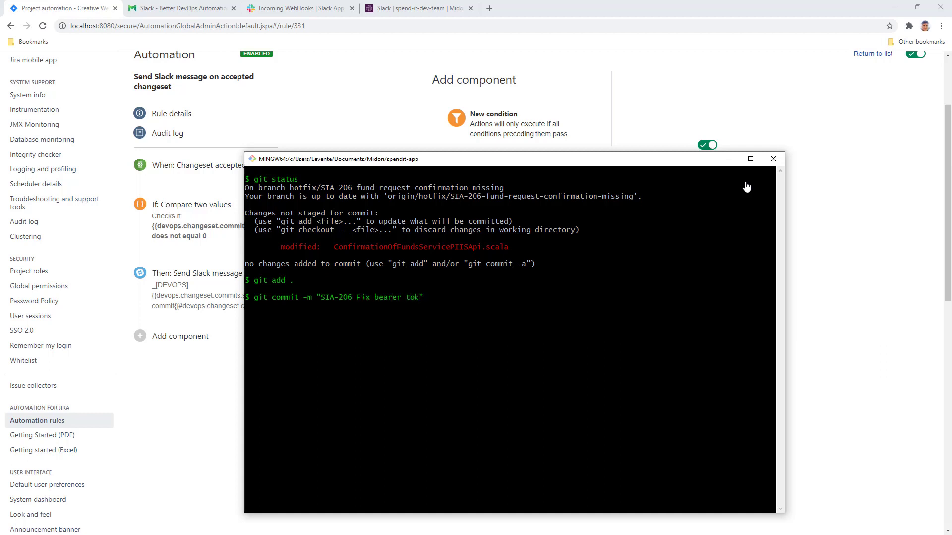
pyautogui.write('en"')
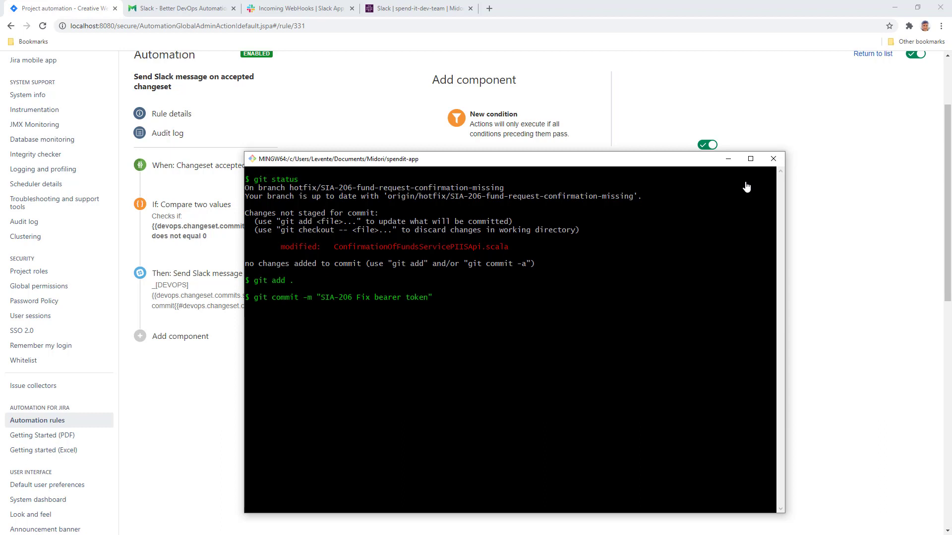
pyautogui.press('Enter')
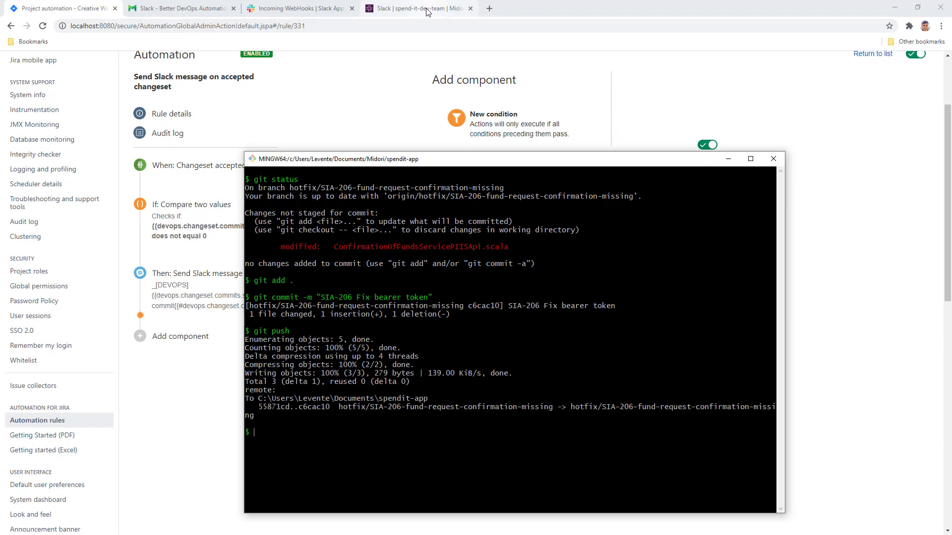
pyautogui.click(422, 8)
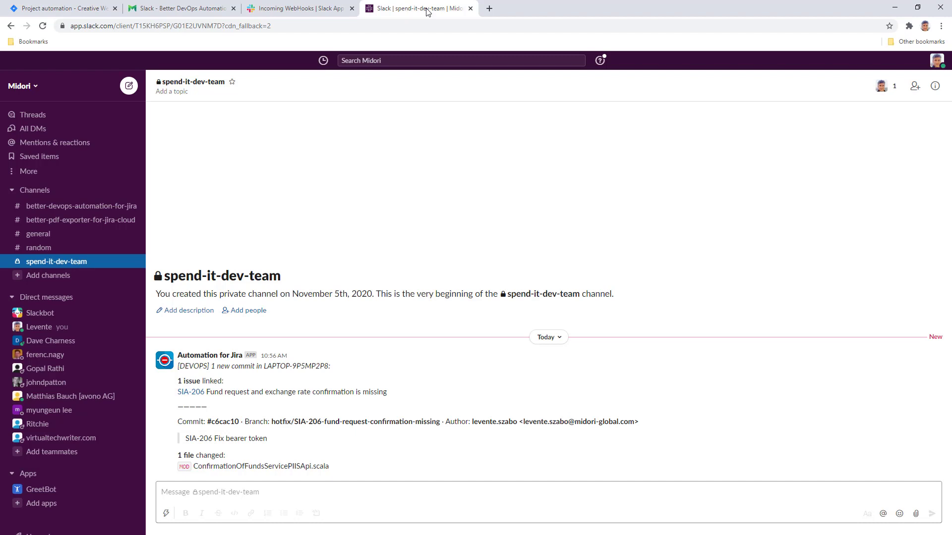
pyautogui.moveTo(288, 452)
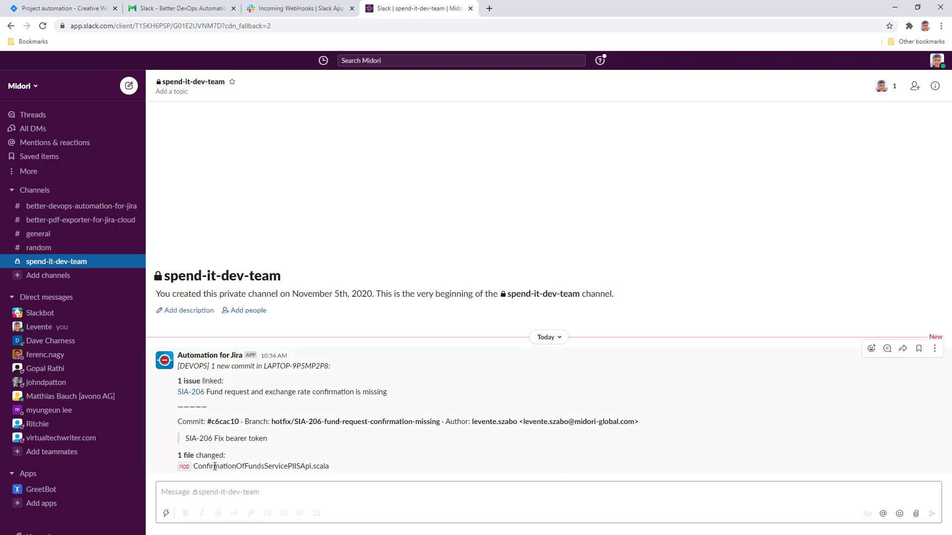
pyautogui.moveTo(194, 402)
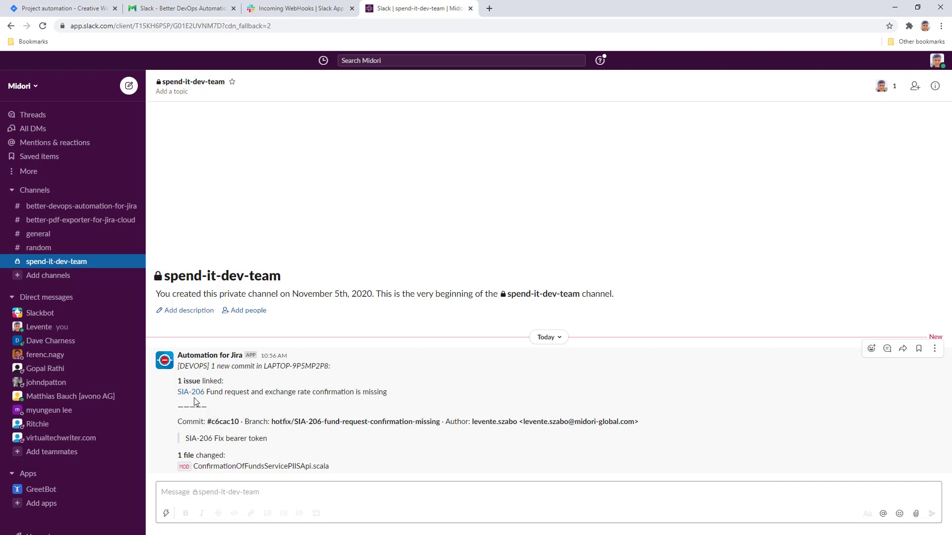
pyautogui.moveTo(279, 391)
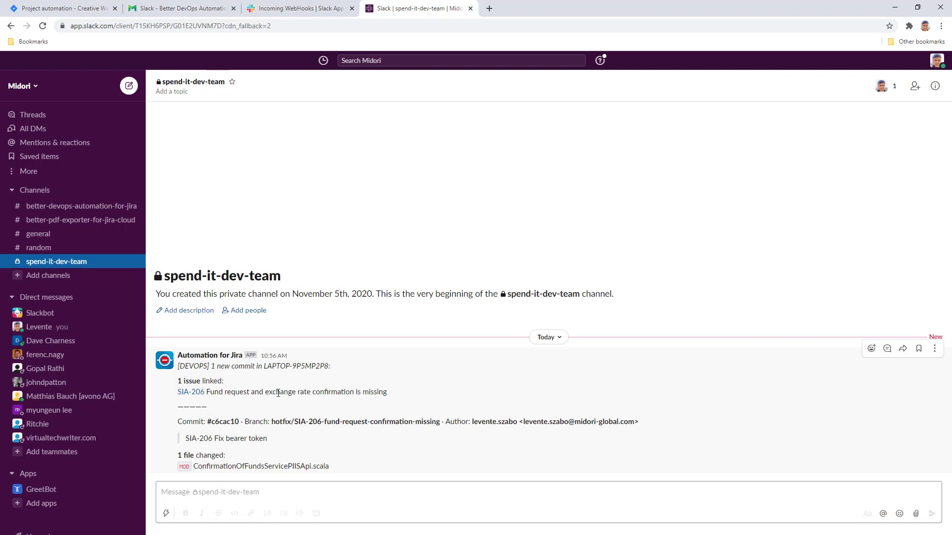
pyautogui.moveTo(413, 422)
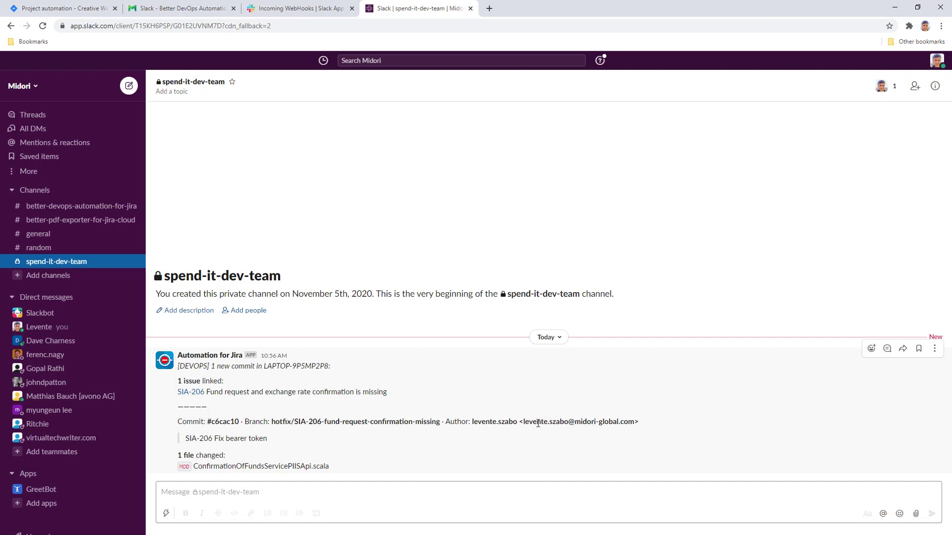
pyautogui.moveTo(537, 423)
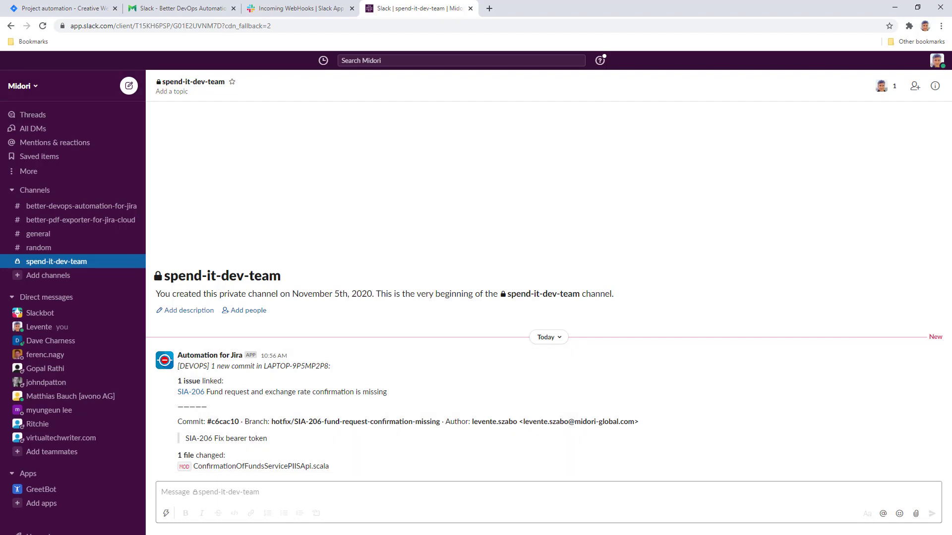